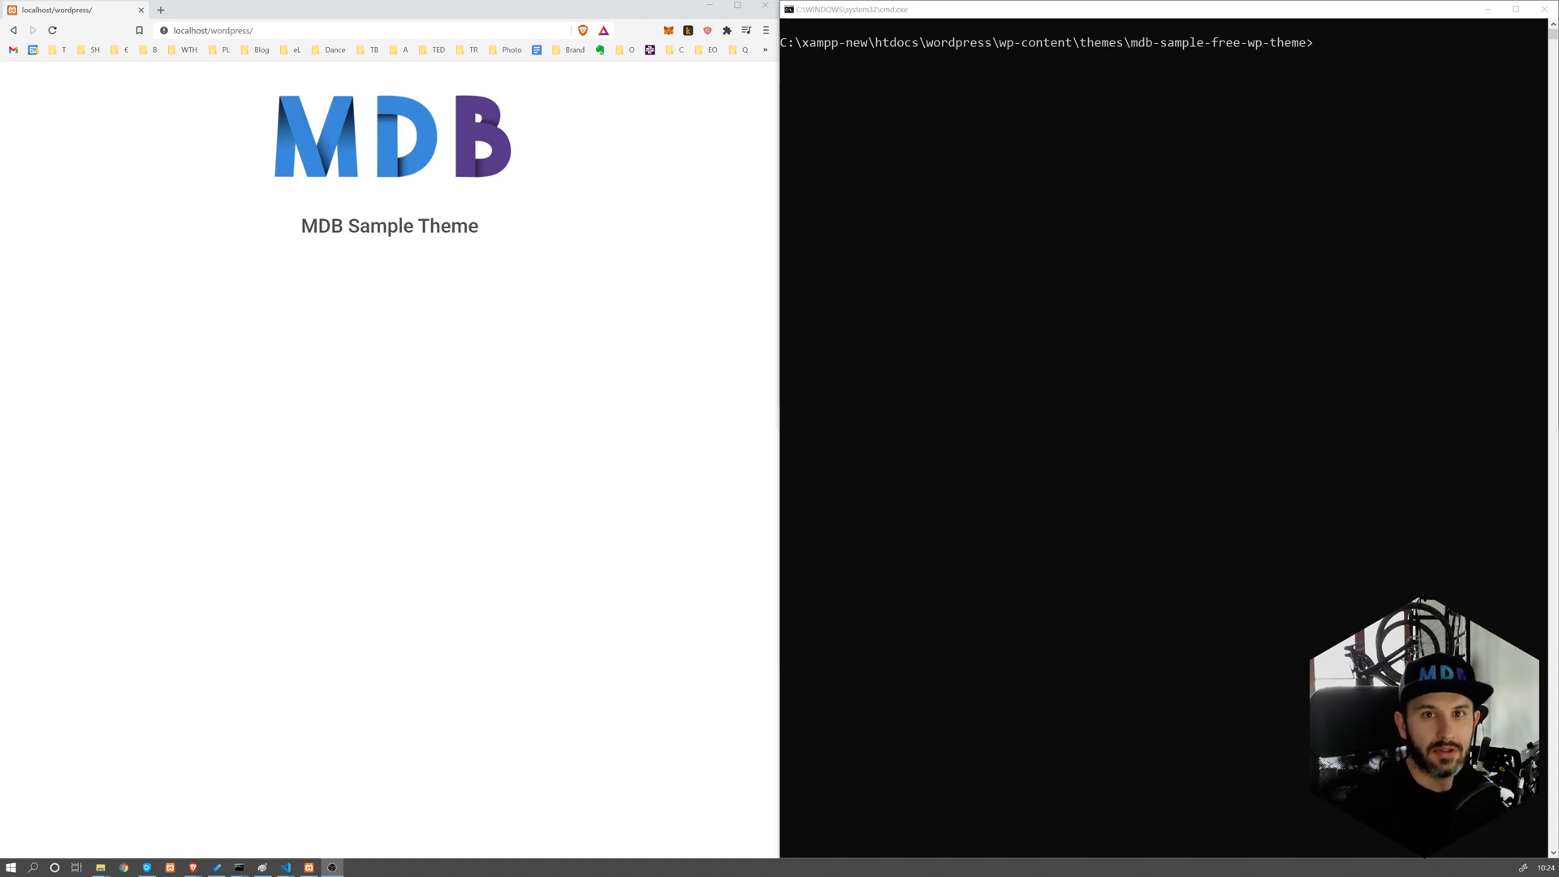
pyautogui.moveTo(399, 554)
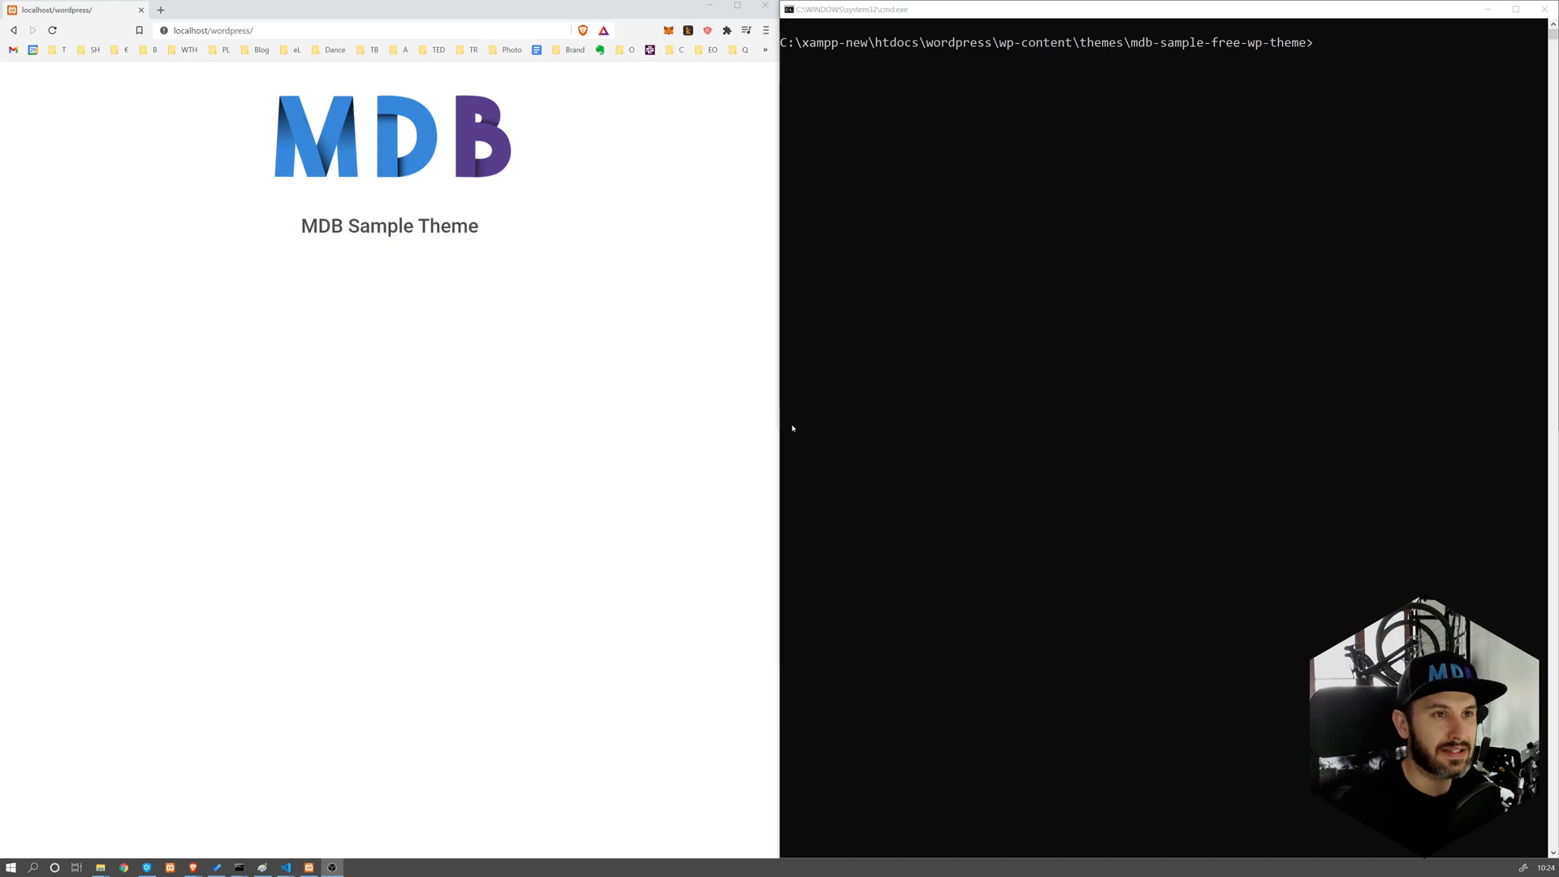
pyautogui.moveTo(1084, 263)
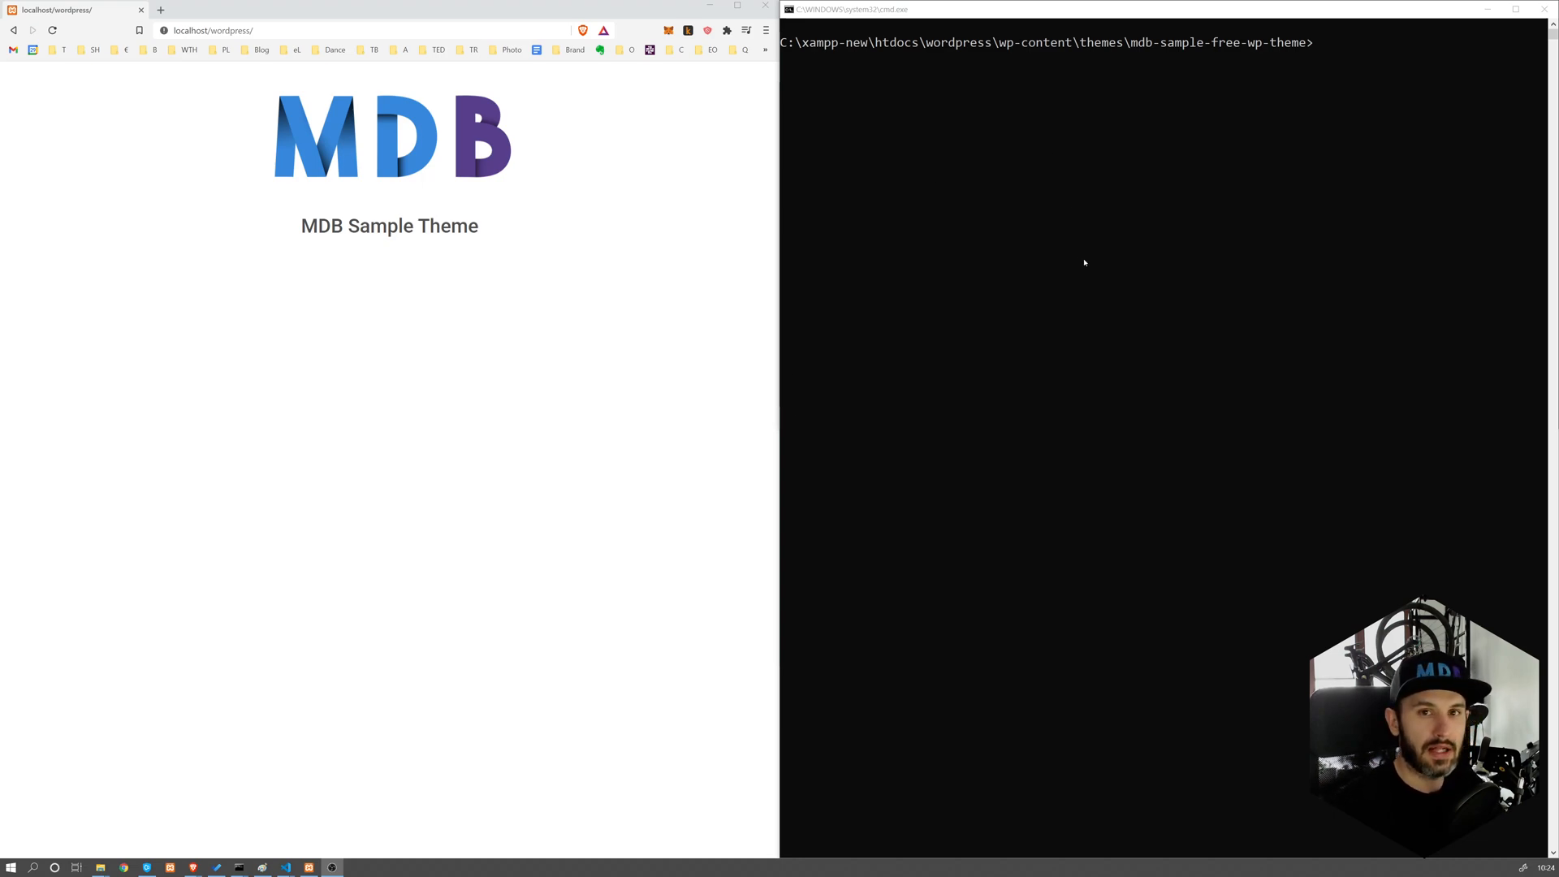
pyautogui.moveTo(325, 109)
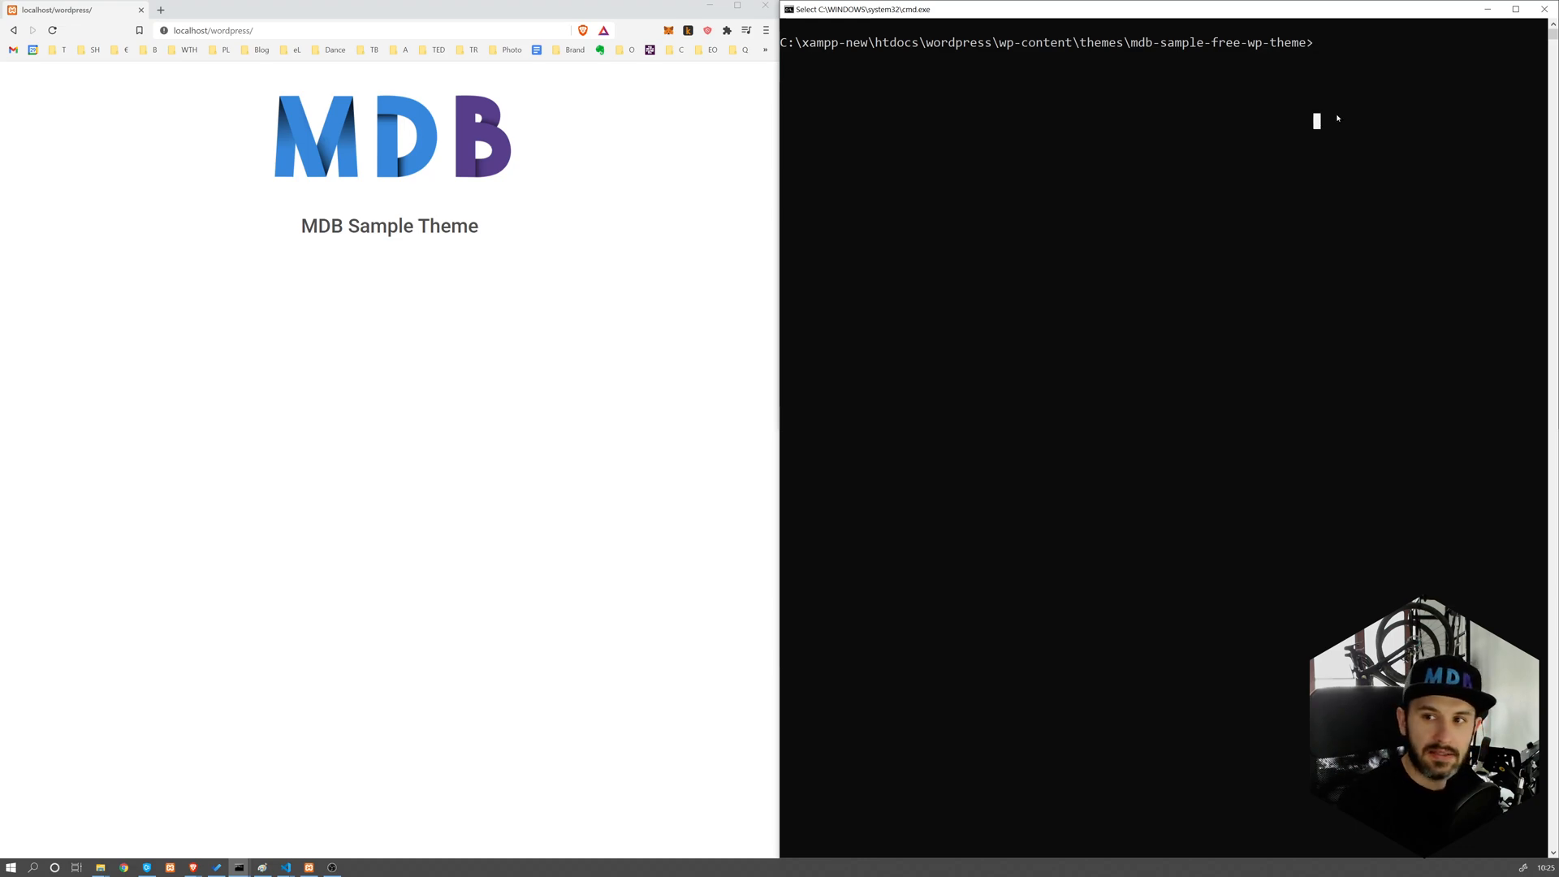
pyautogui.write('mdb wordpress publis')
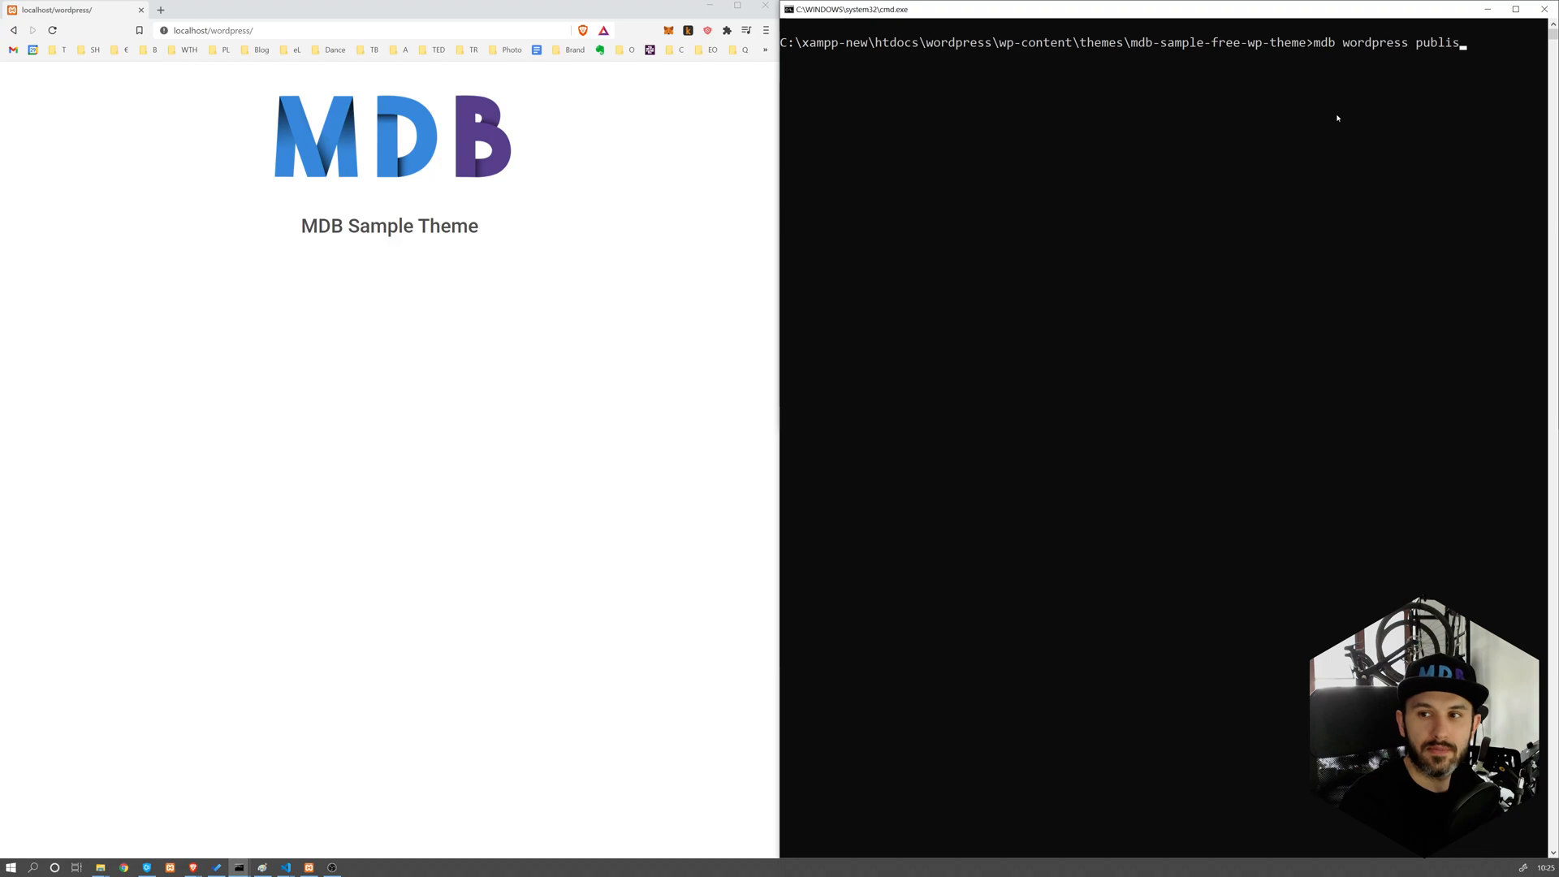
pyautogui.press('enter')
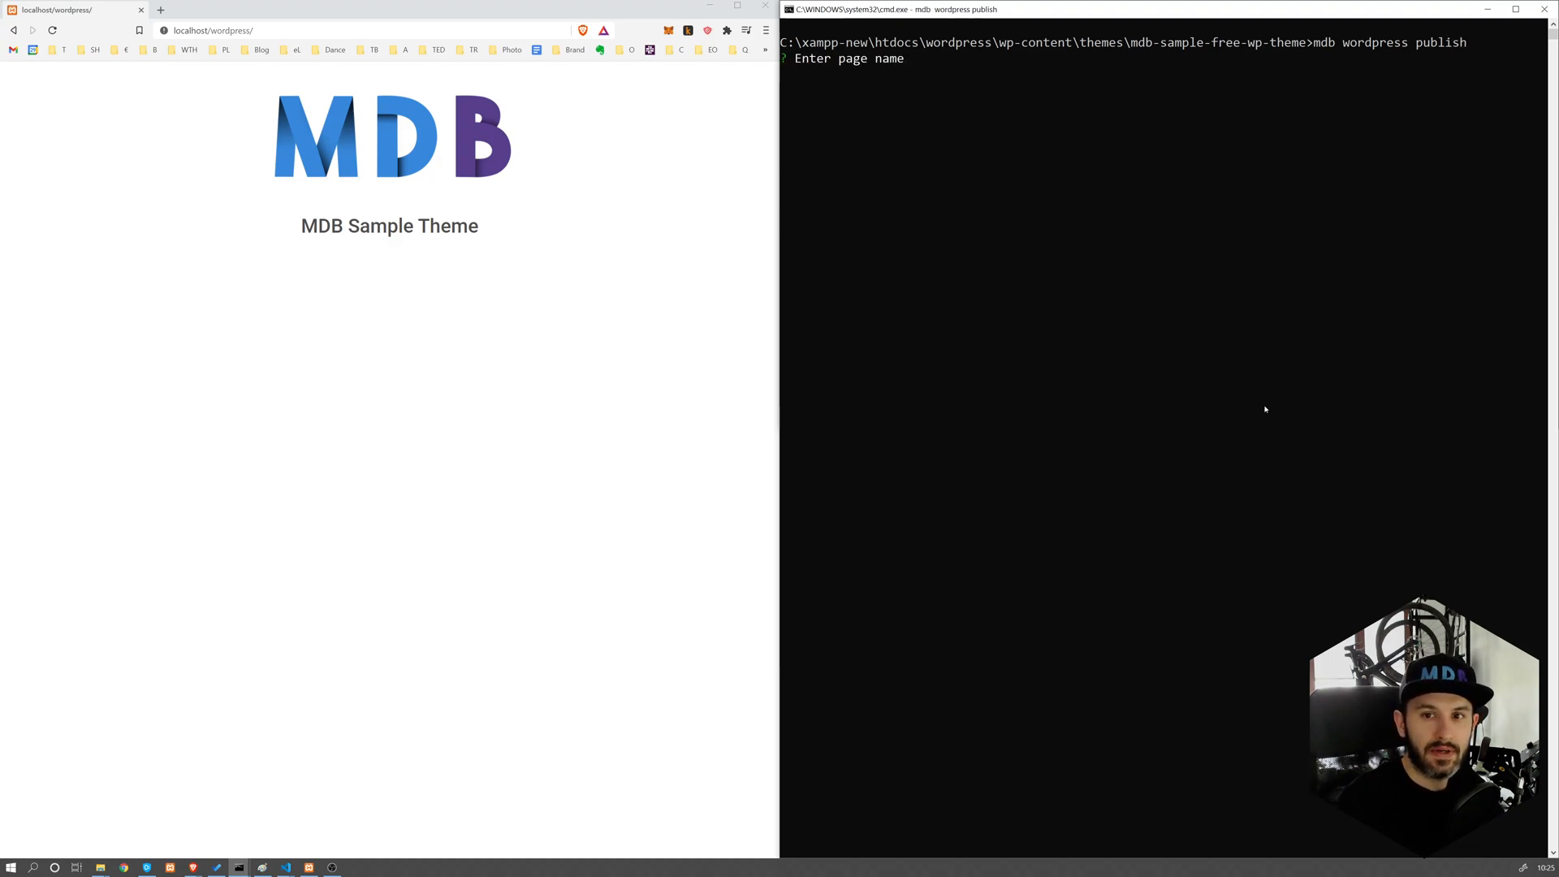
pyautogui.write('my')
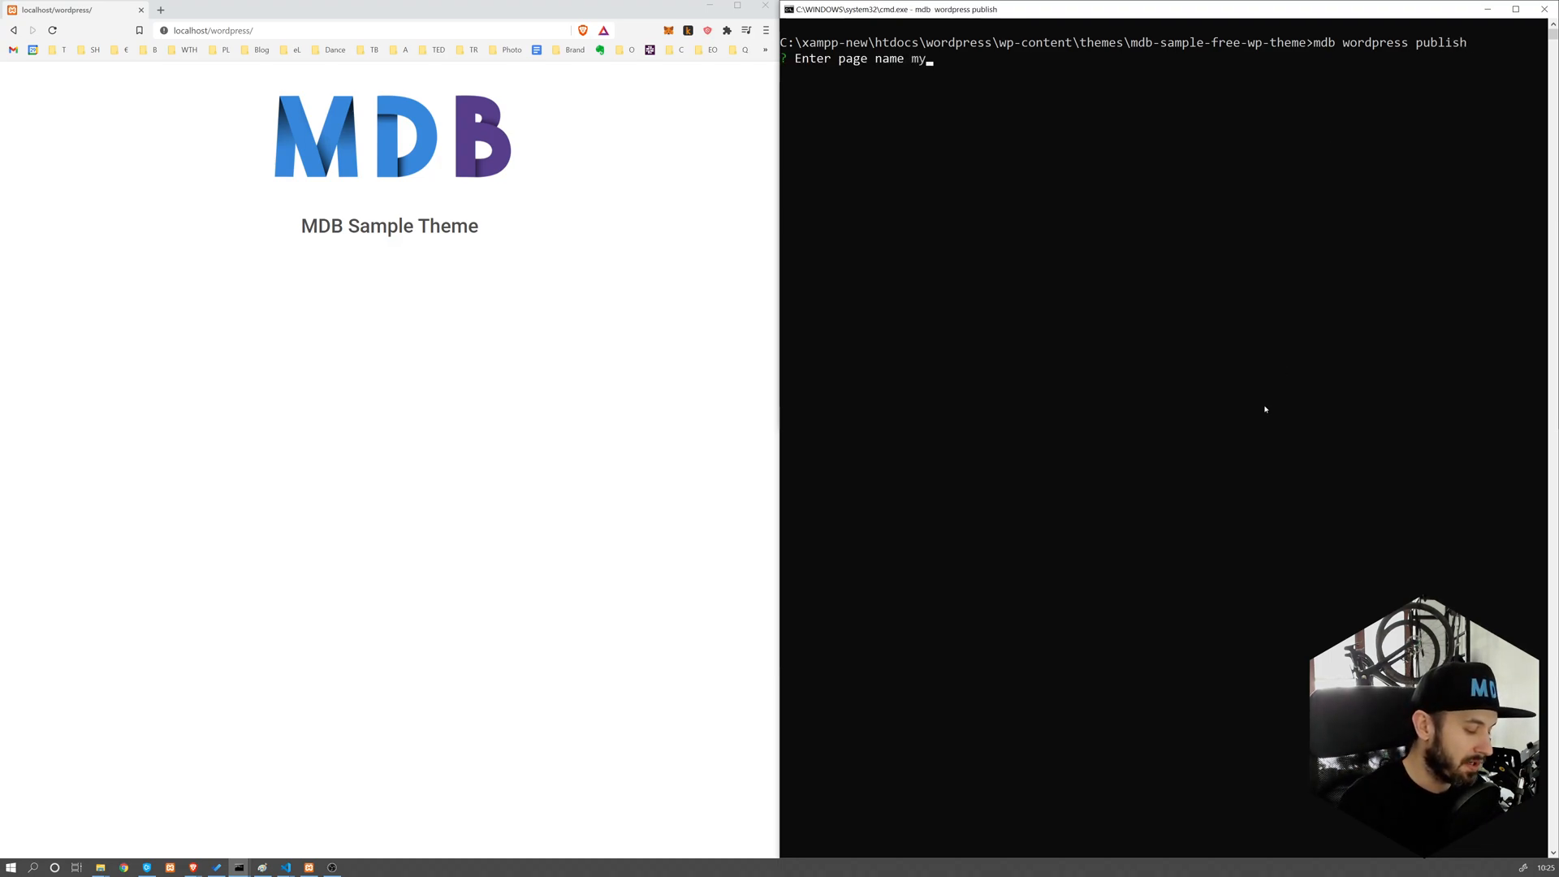
pyautogui.write('newempty')
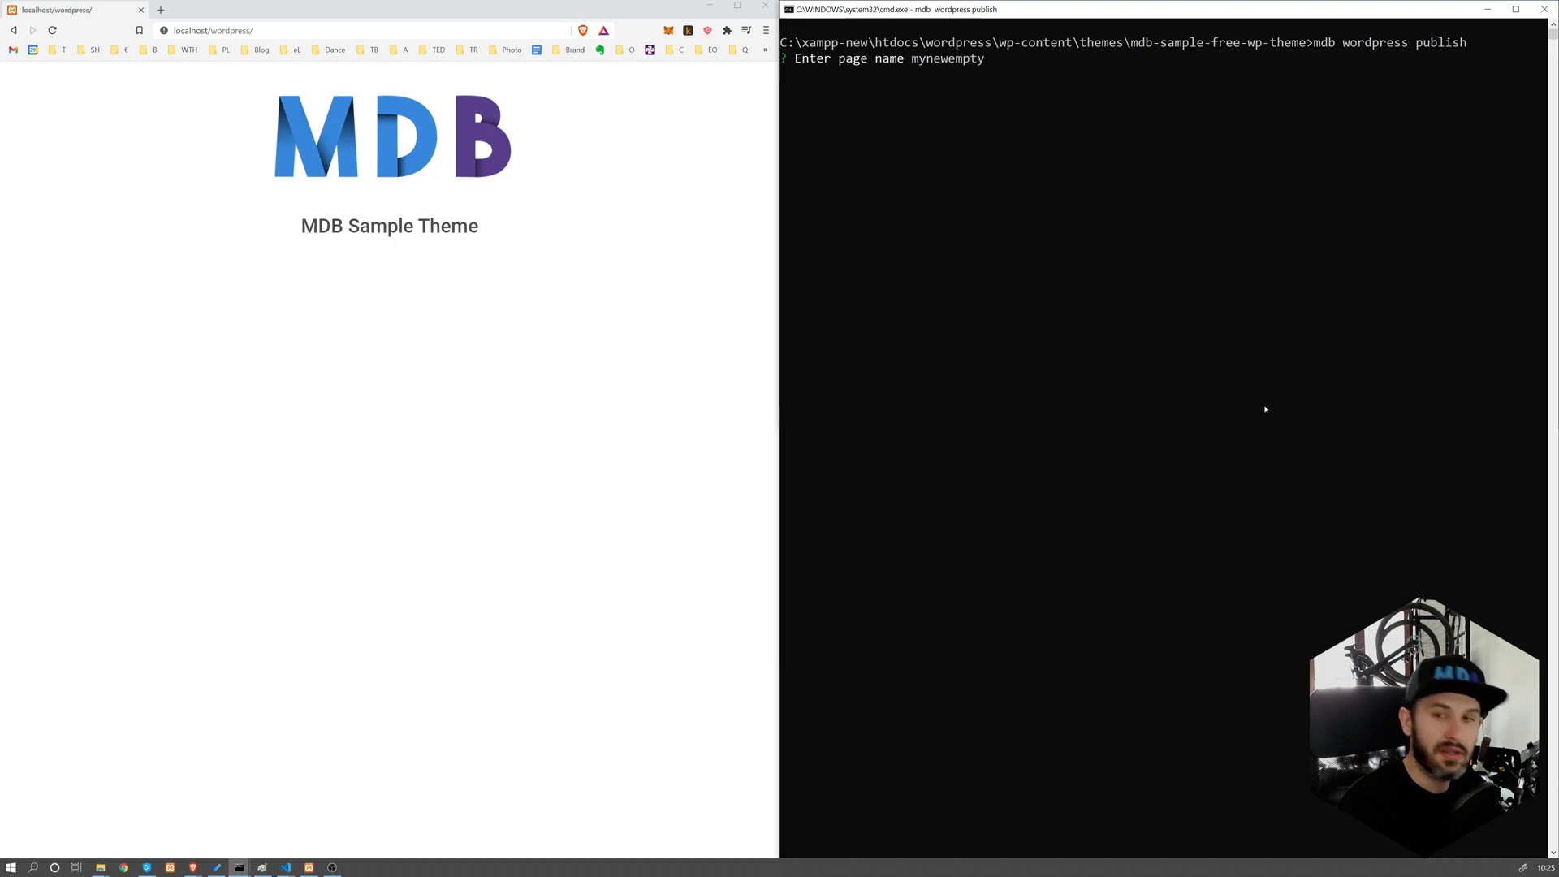
pyautogui.write('theme')
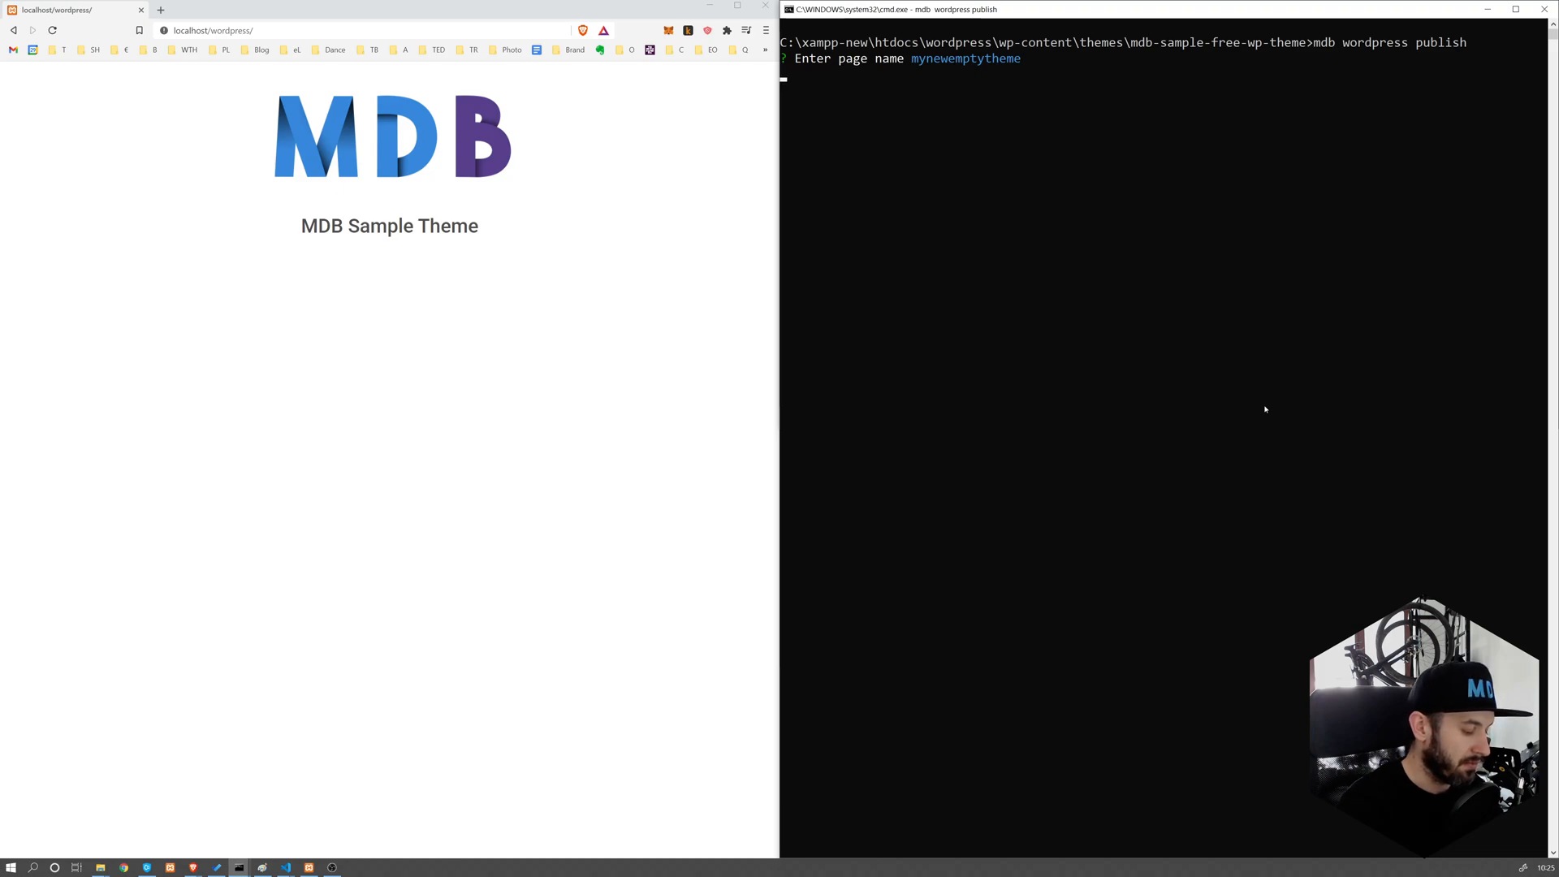
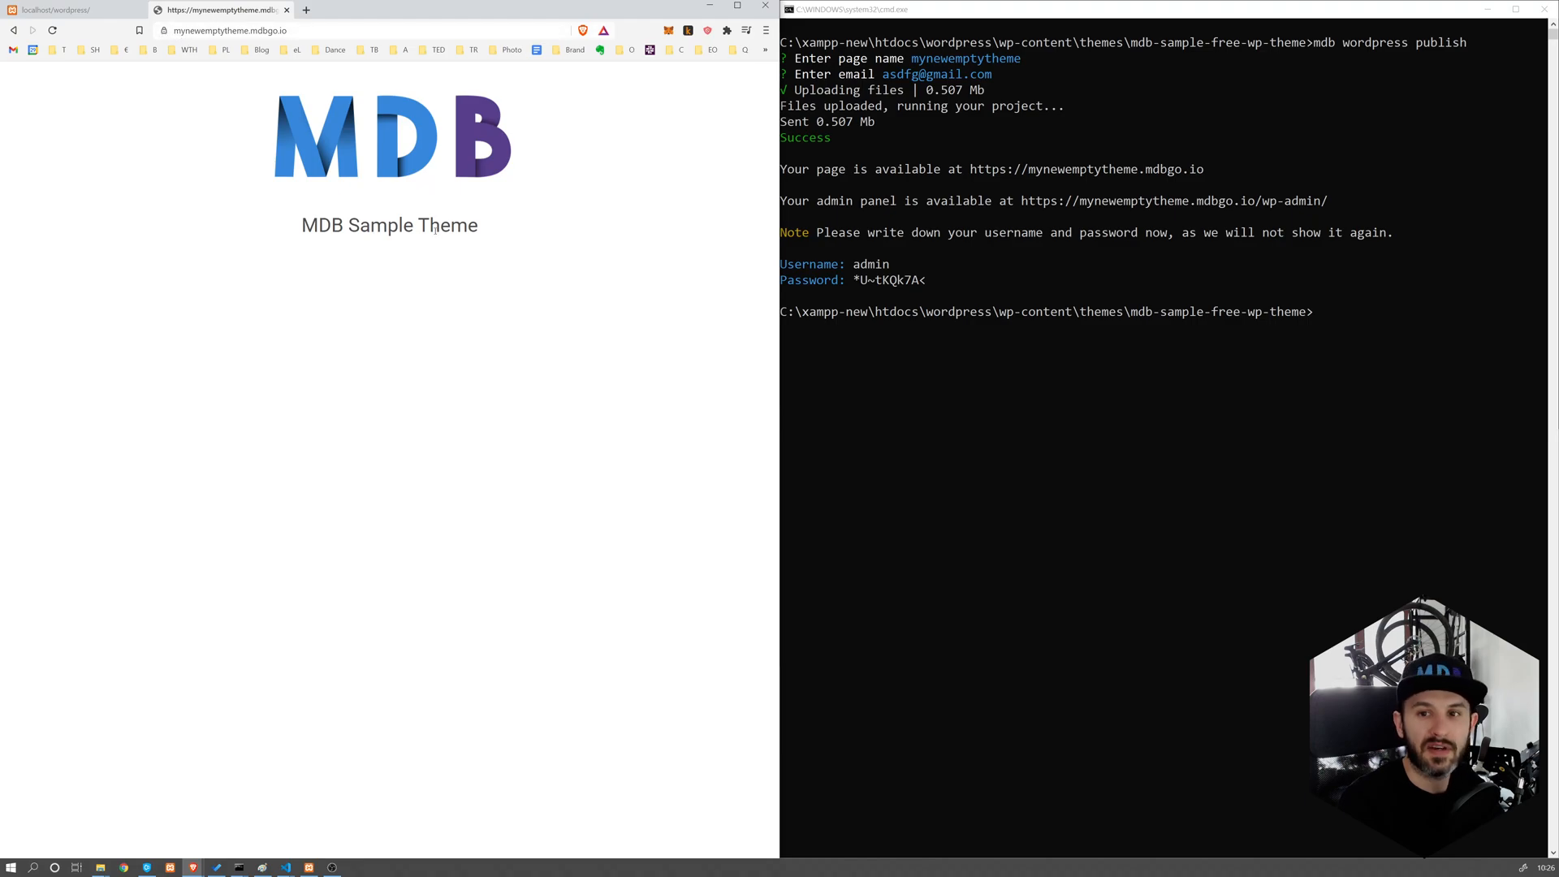
pyautogui.moveTo(1014, 199); pyautogui.dragTo(1332, 199)
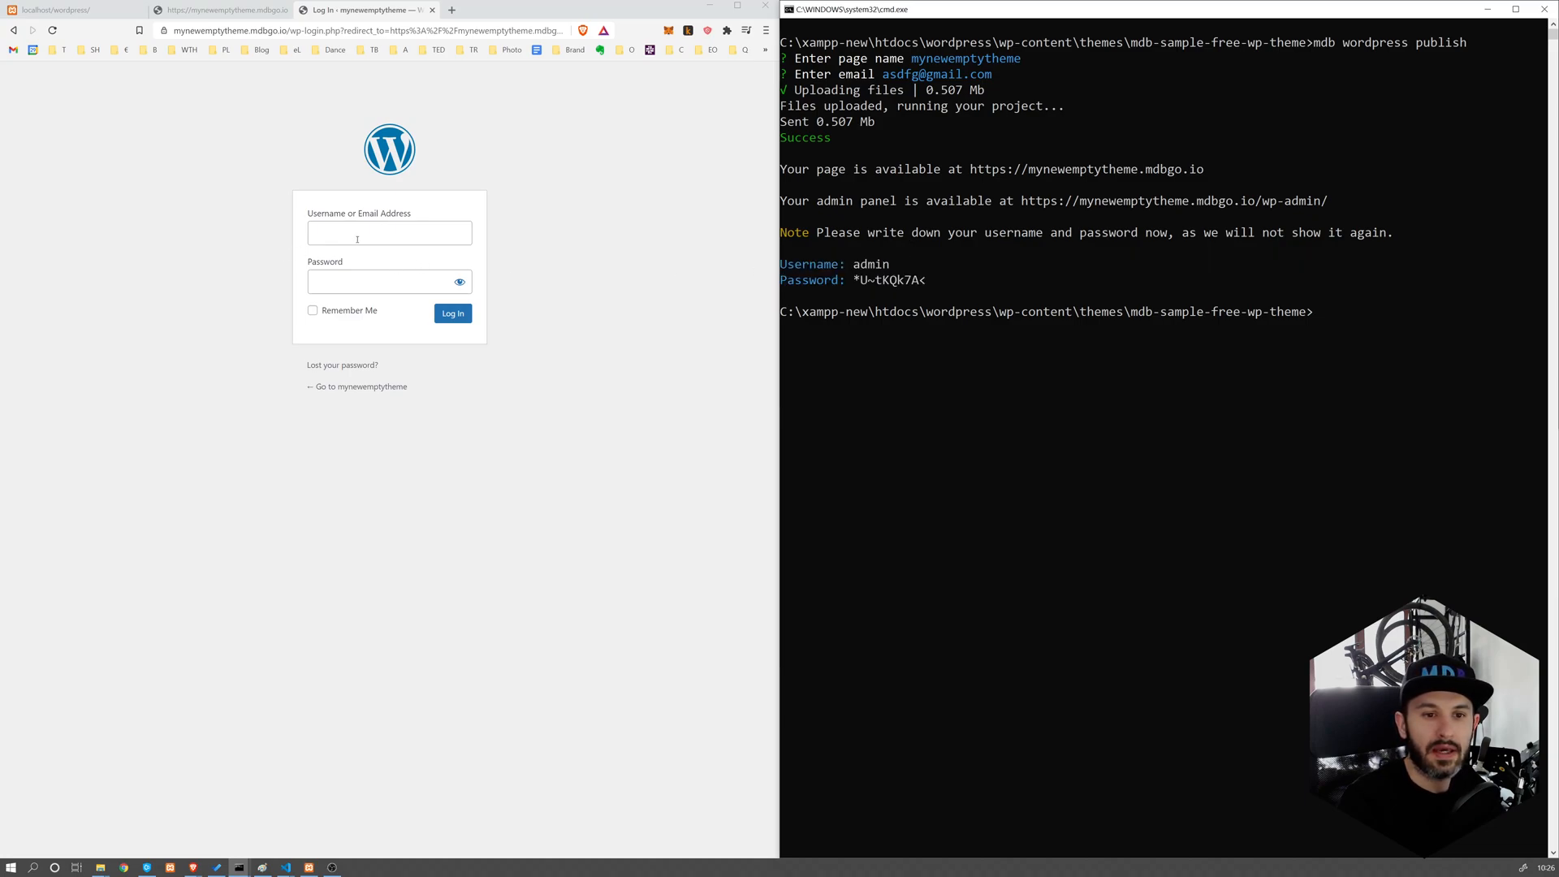
# Step: Log in to wp-admin as admin using the password copied from the publish output
pyautogui.write('admin')
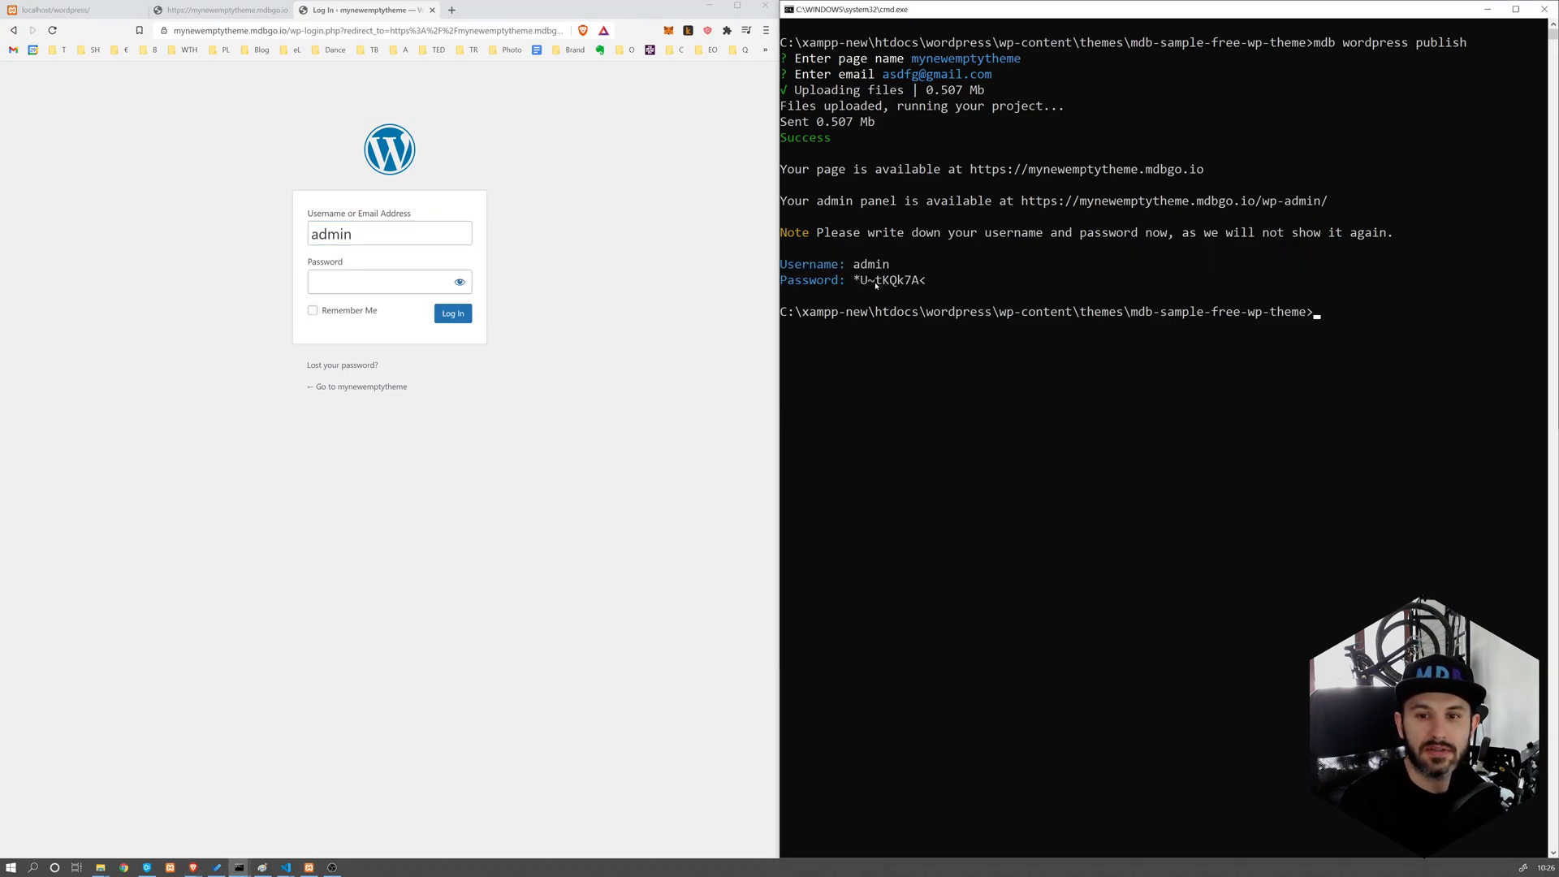
pyautogui.moveTo(850, 279); pyautogui.dragTo(924, 279)
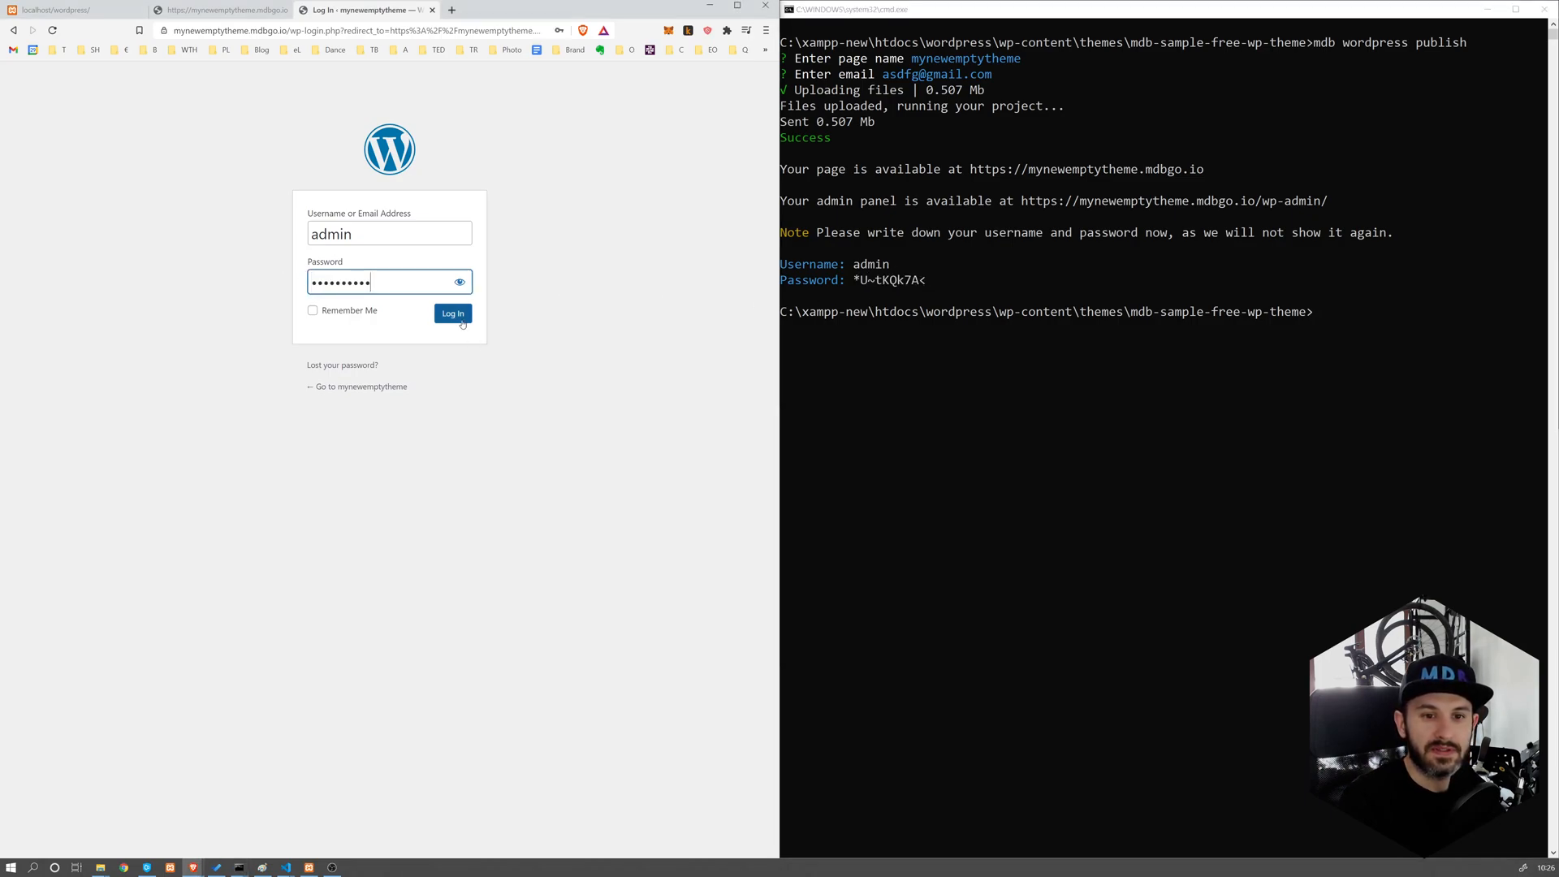
pyautogui.click(452, 313)
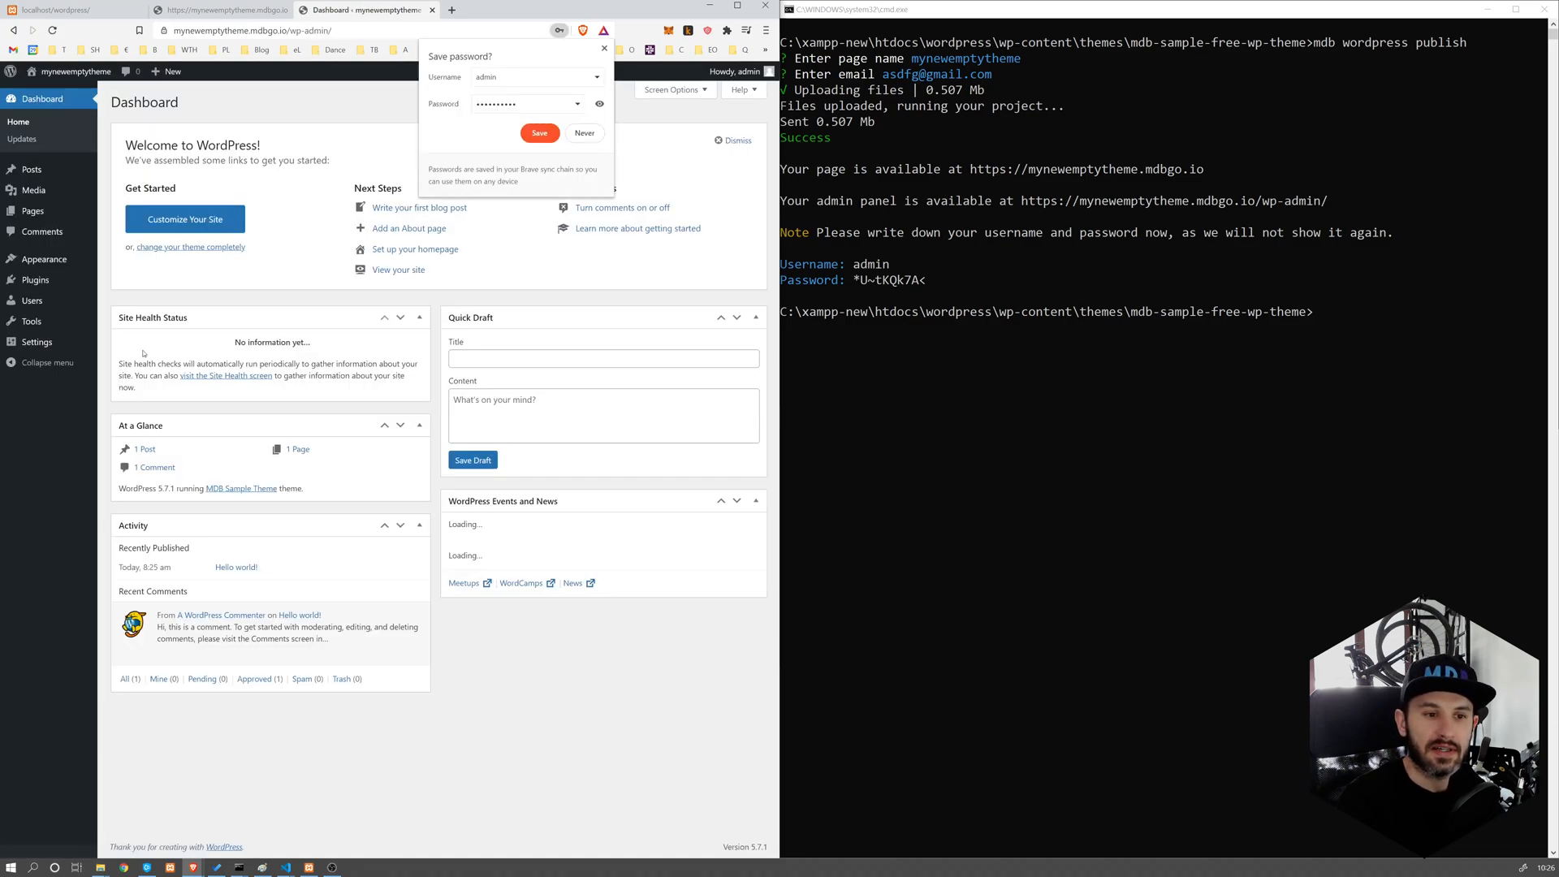
# Step: Decline saving the password, then open All Users and edit the admin account
pyautogui.click(585, 133)
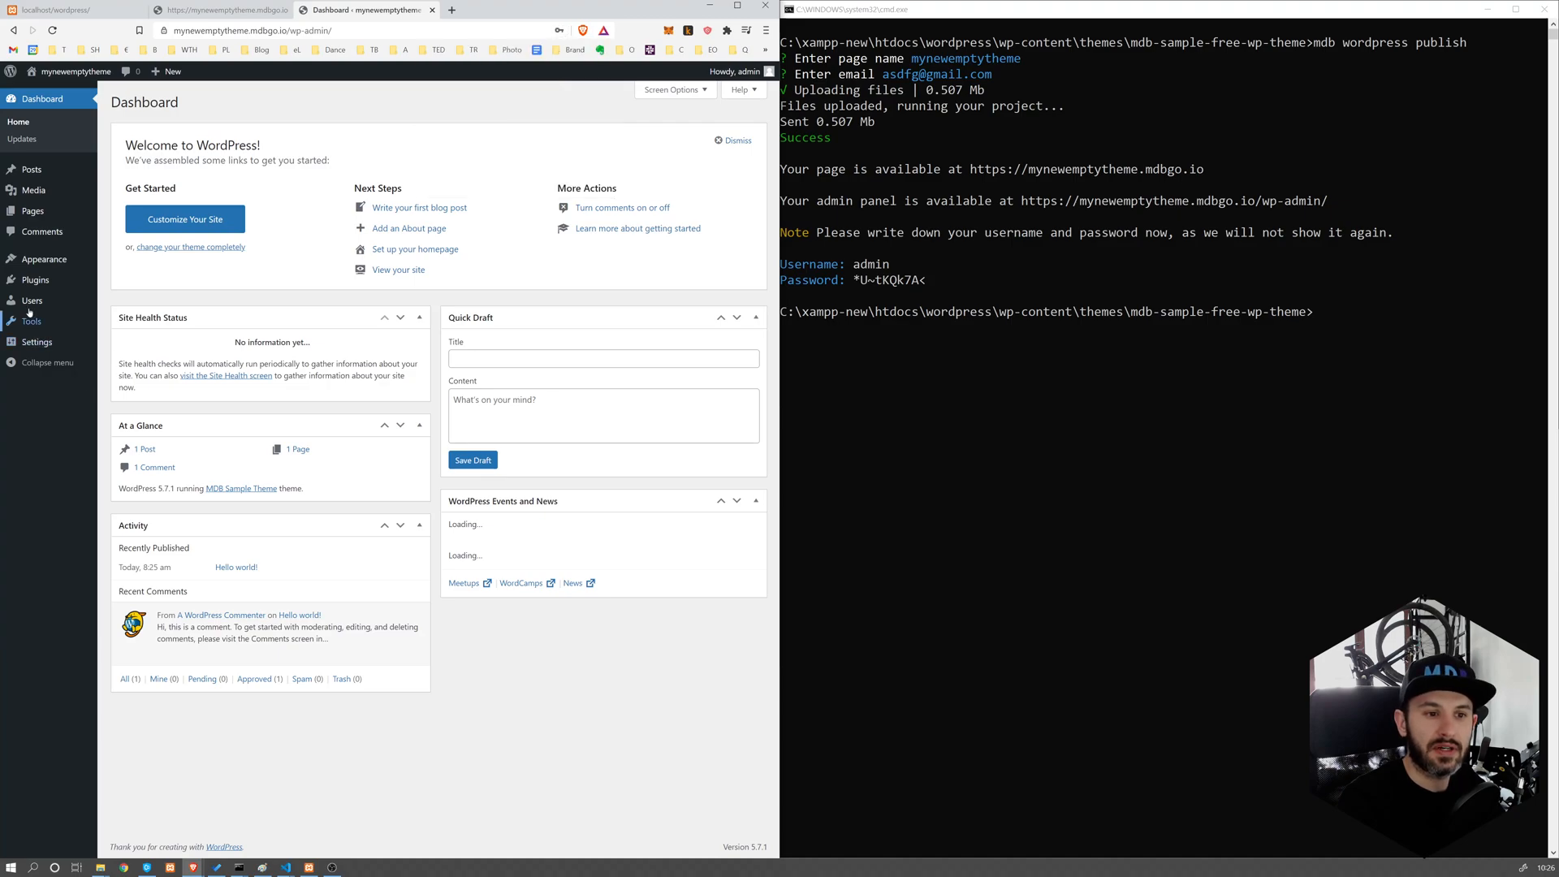
pyautogui.click(31, 300)
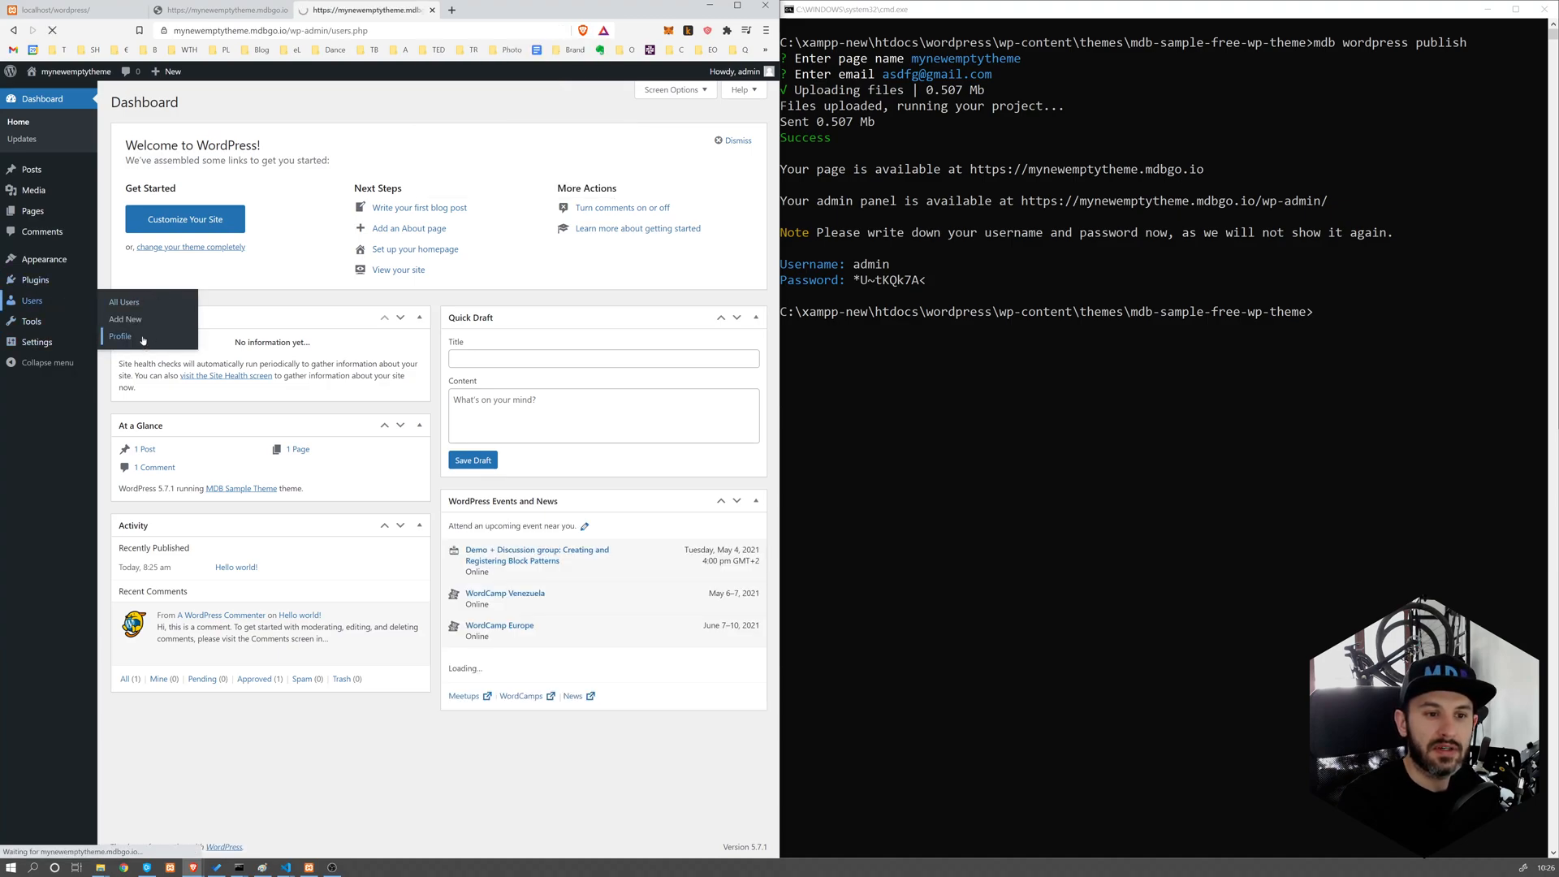
pyautogui.click(123, 302)
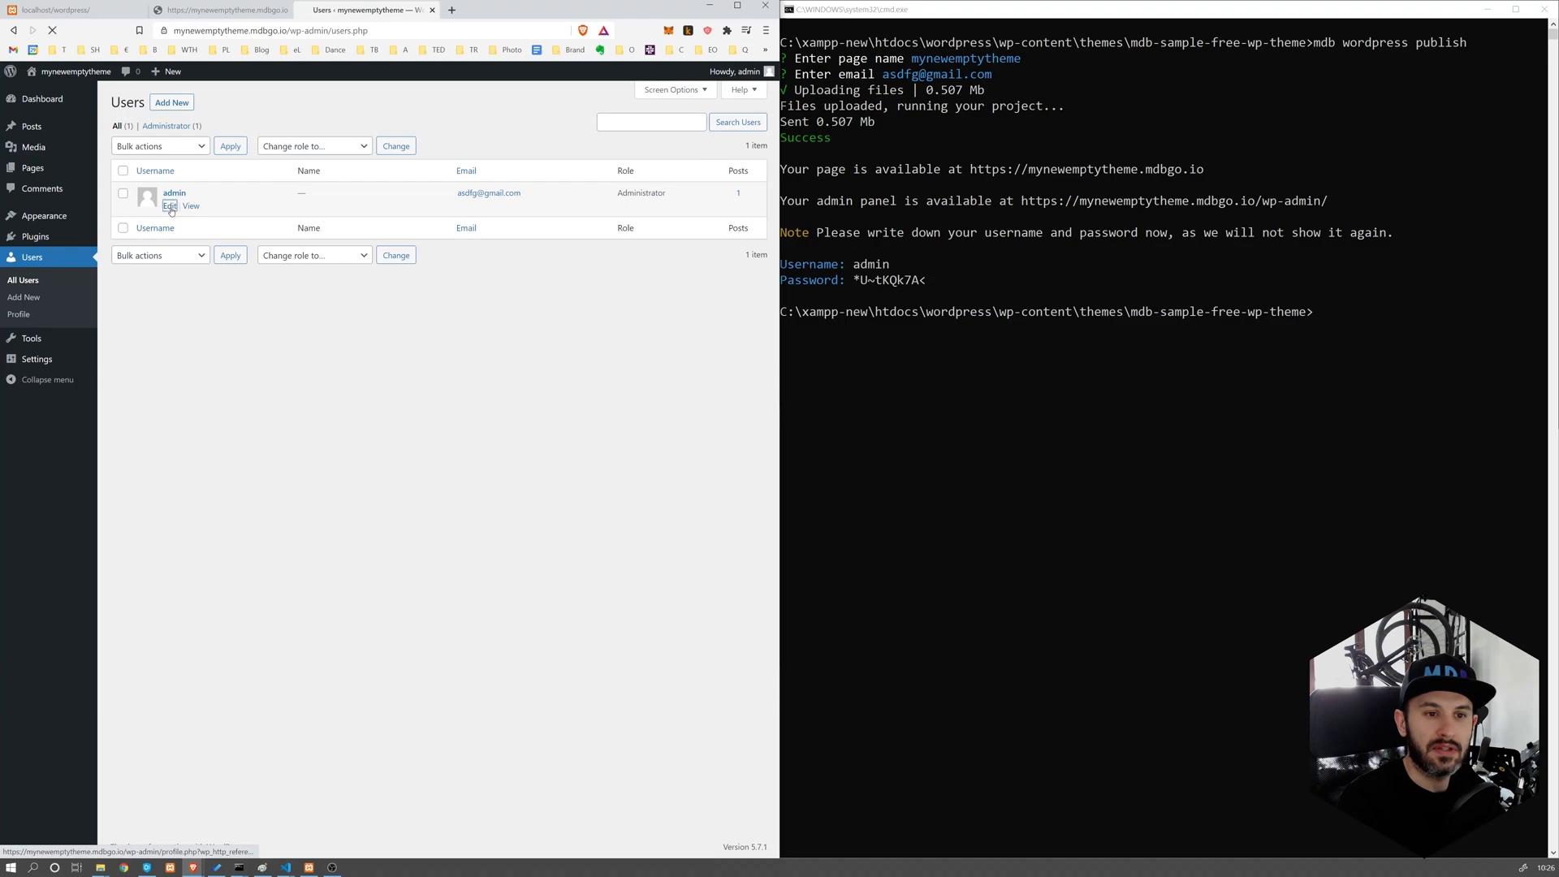